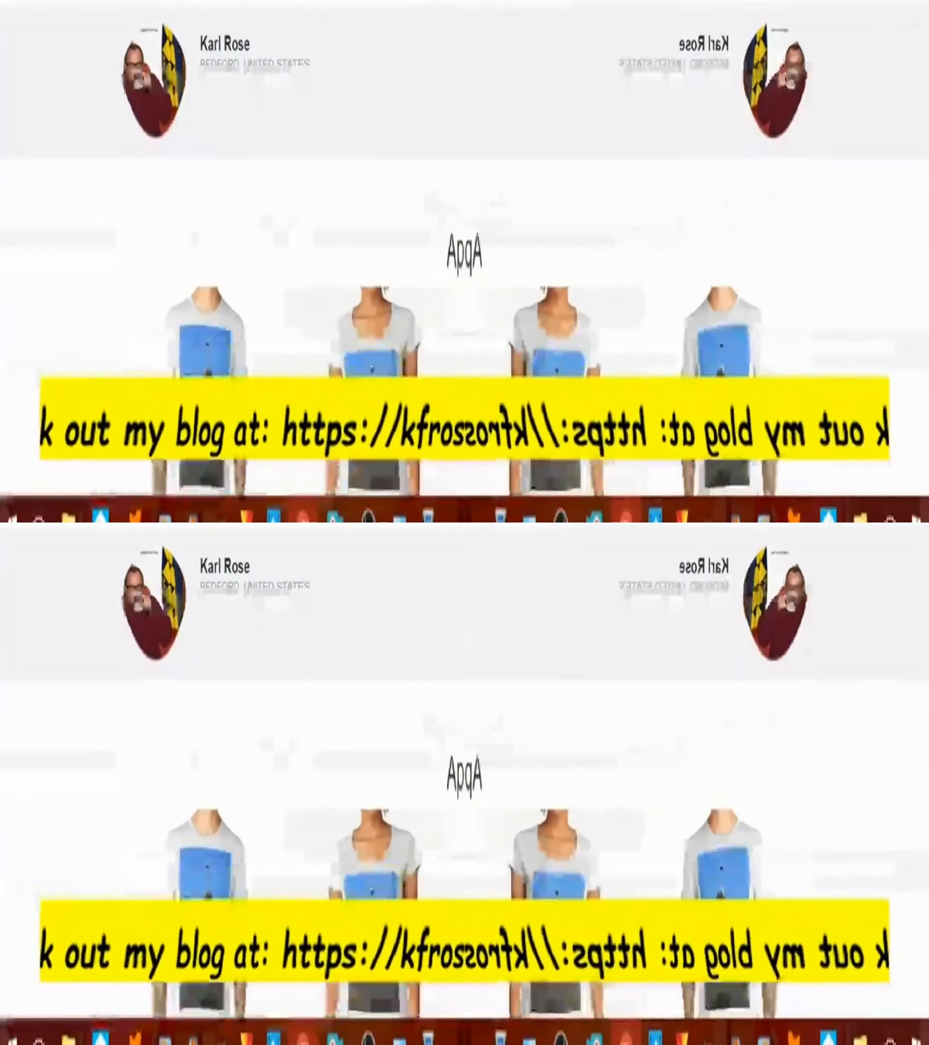
# Step: Scroll past the T-shirts, Lightweight Hoodie and dresses to the Cases heading
pyautogui.scroll(-3)
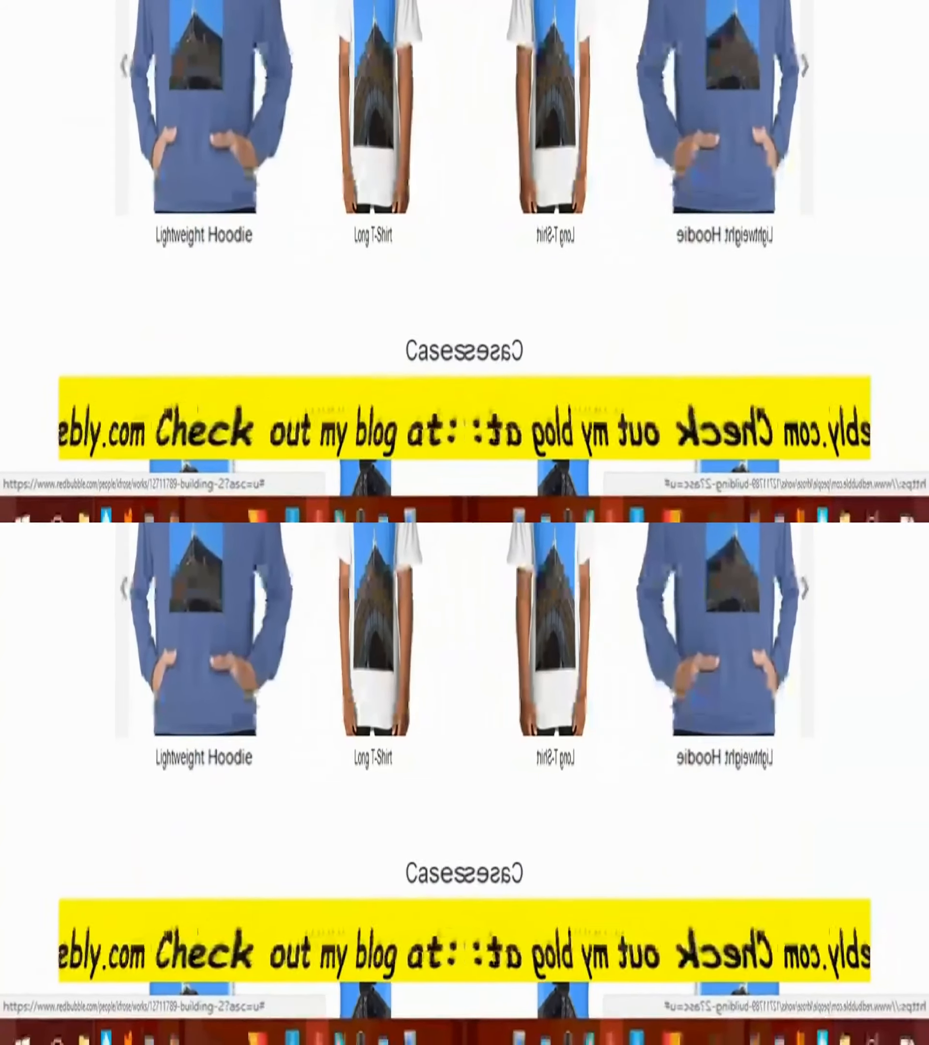
pyautogui.click(801, 66)
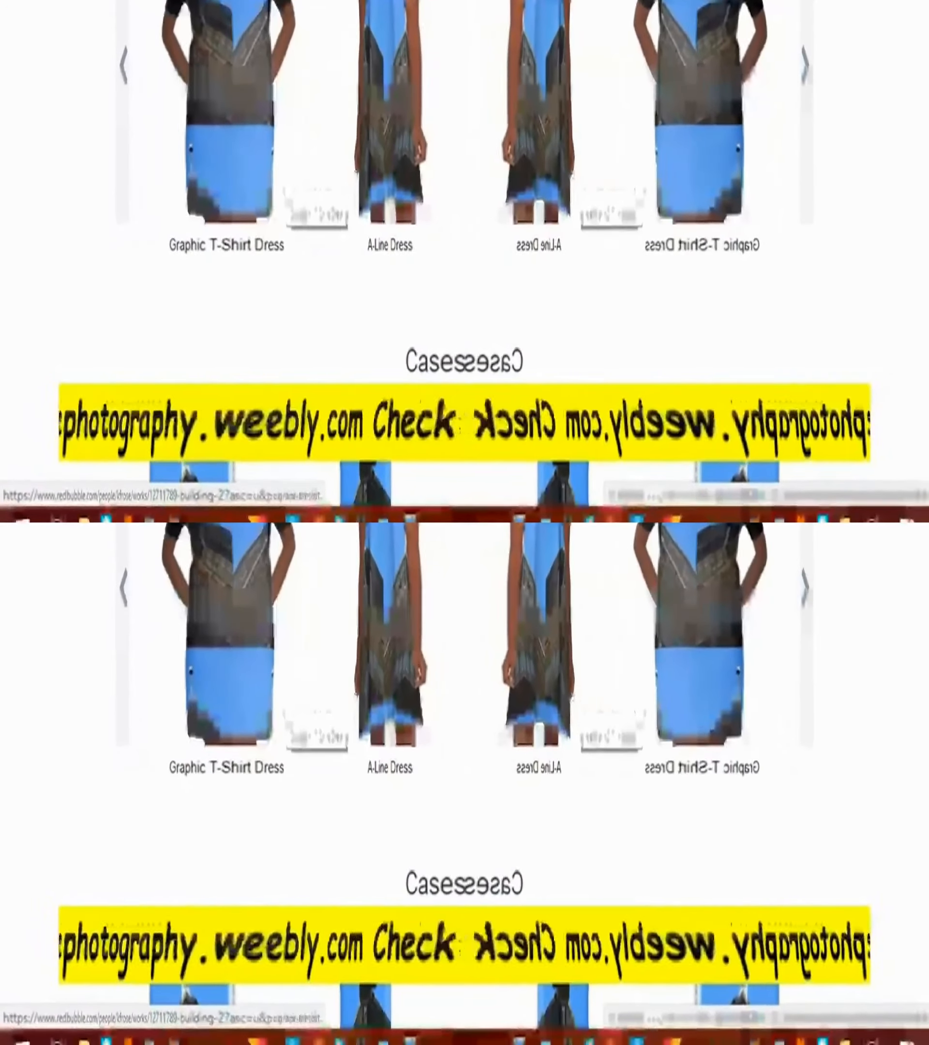
pyautogui.scroll(-3)
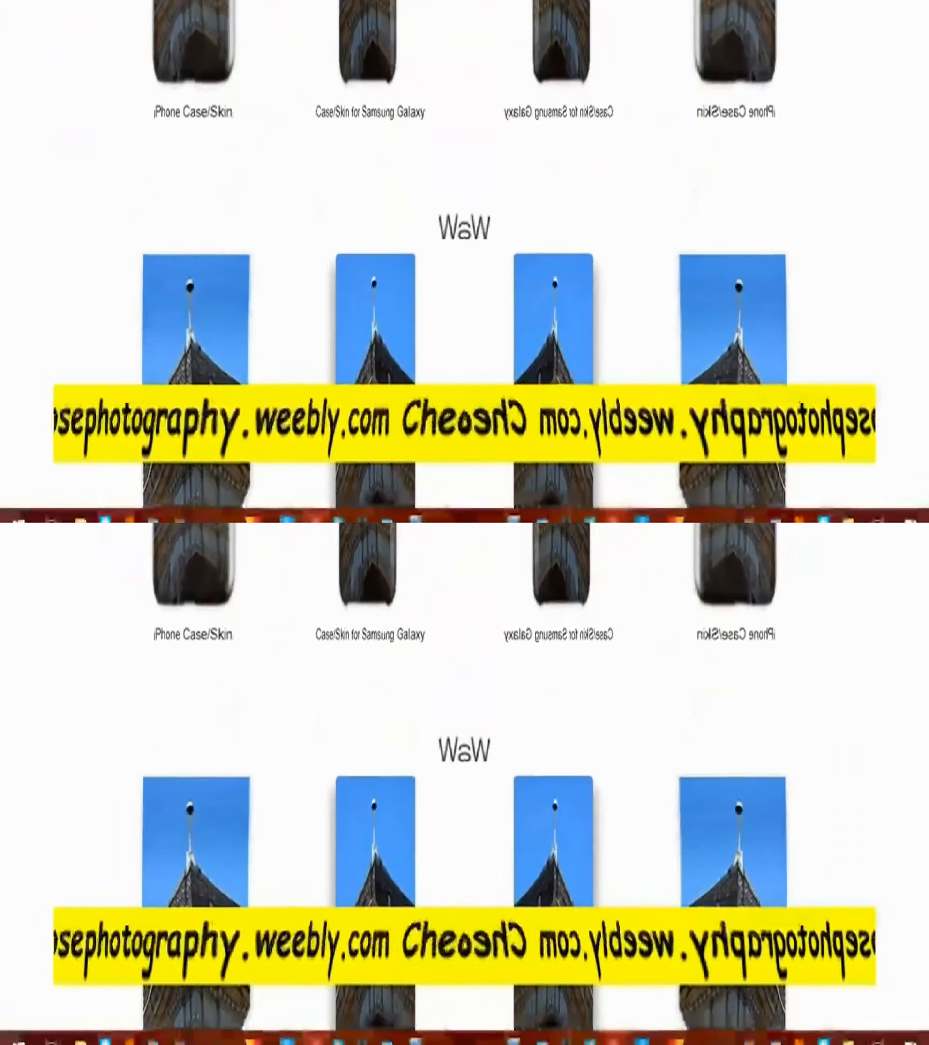
# Step: Scroll past the iPhone and Samsung cases, art prints and pillows to the Bags heading
pyautogui.scroll(-3)
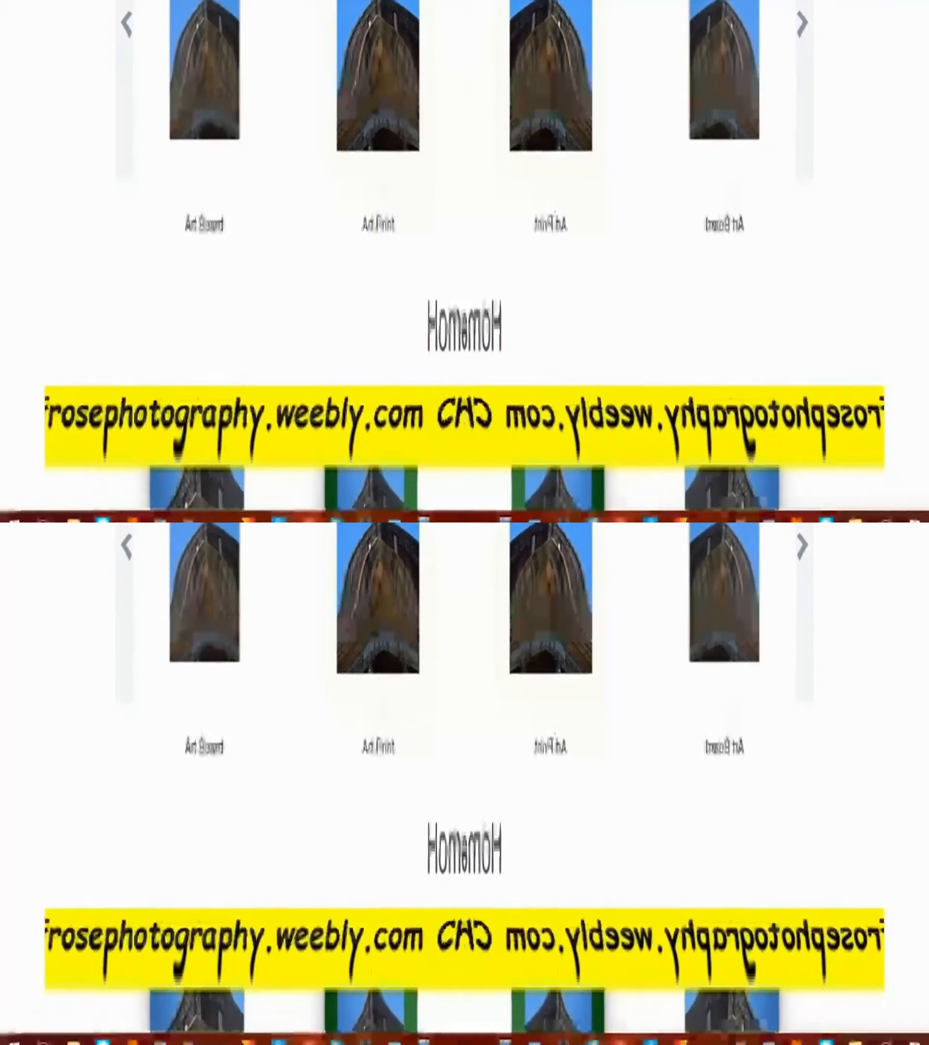
pyautogui.scroll(-3)
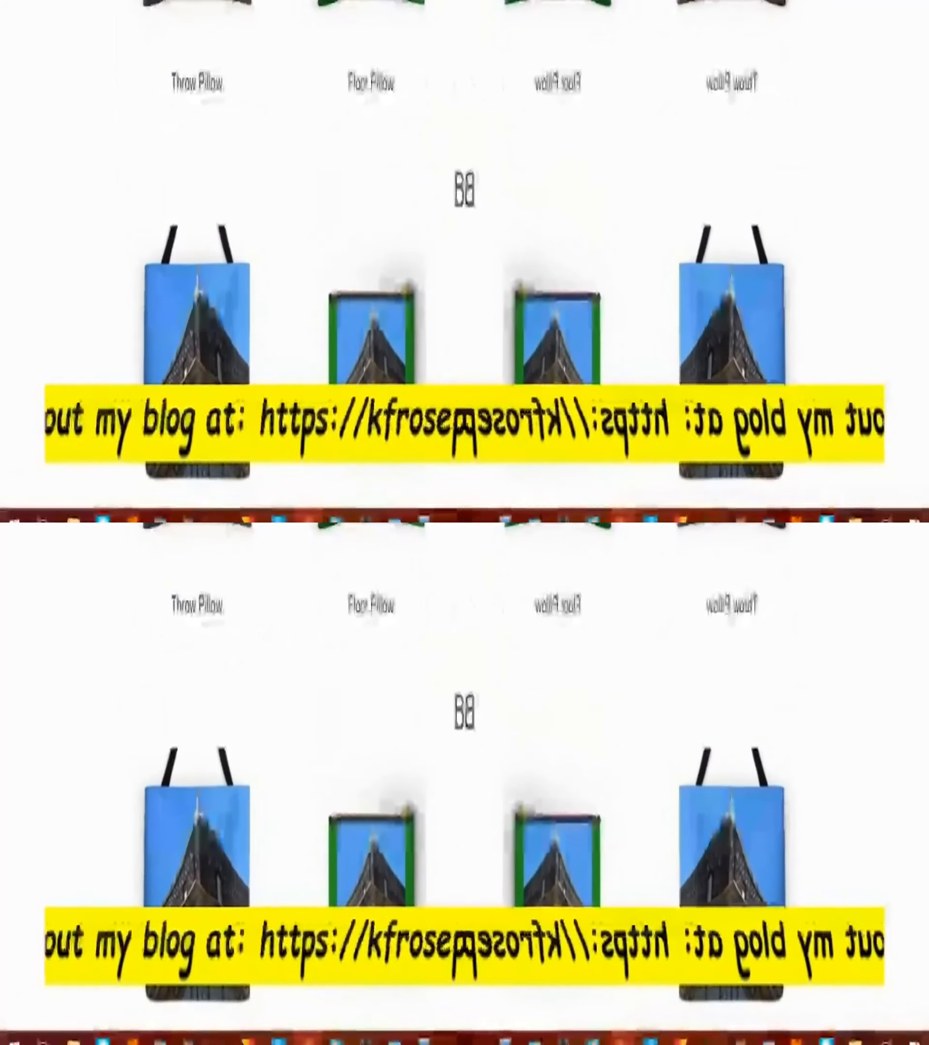
pyautogui.scroll(-3)
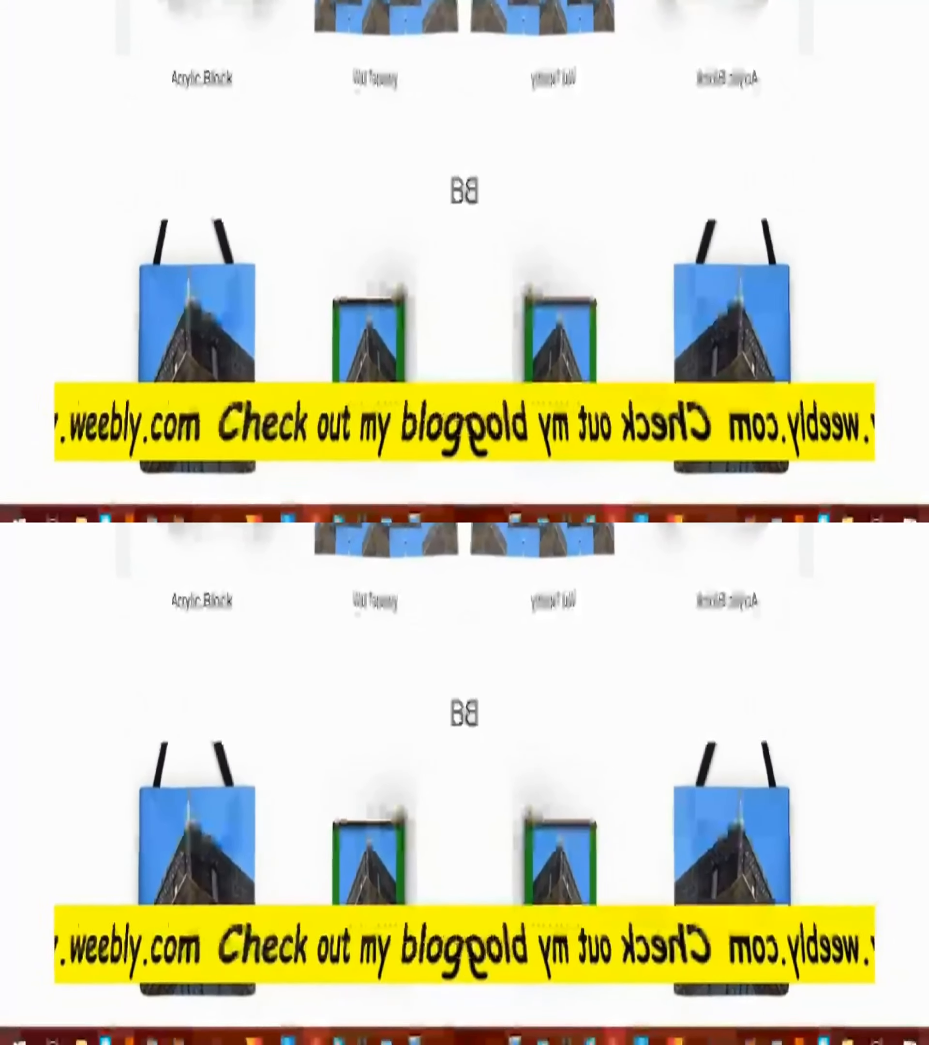
# Step: Scroll past the Tote Bag, Studio Pouch and Stationery row to the artist's works gallery
pyautogui.scroll(-3)
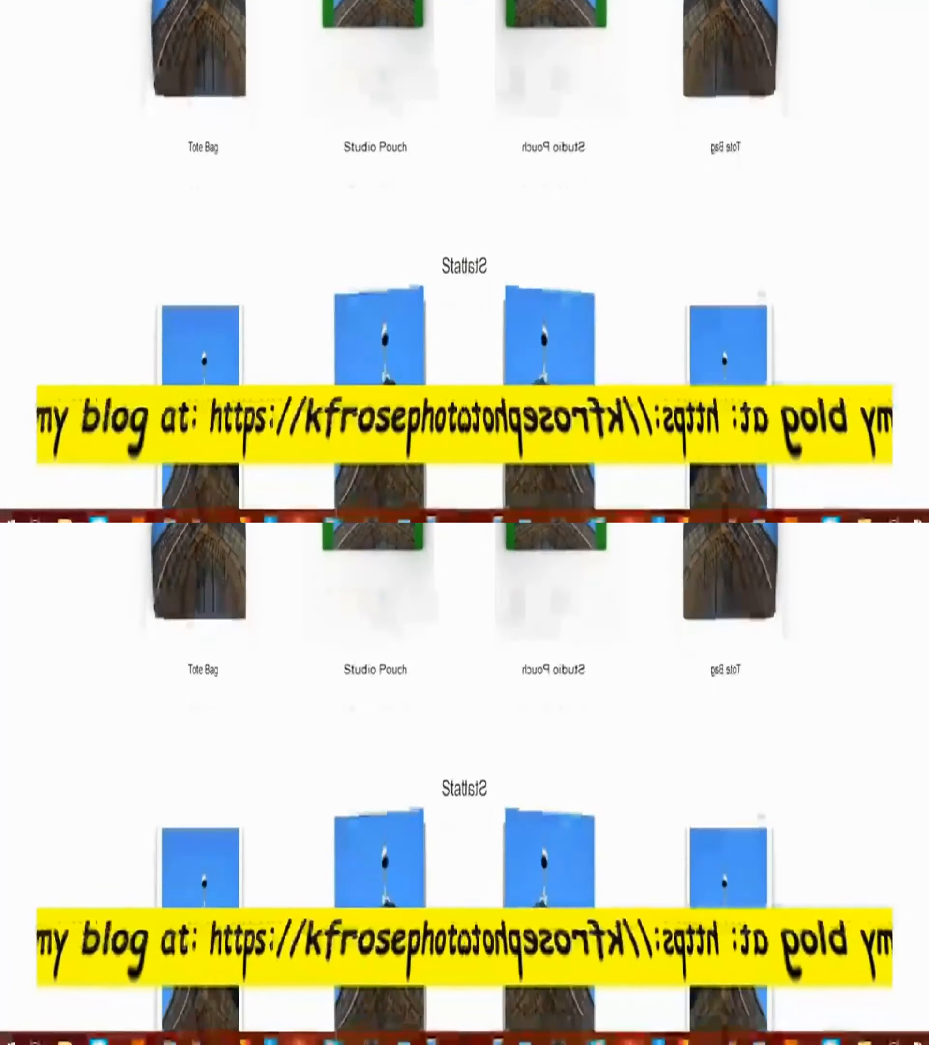
pyautogui.scroll(-3)
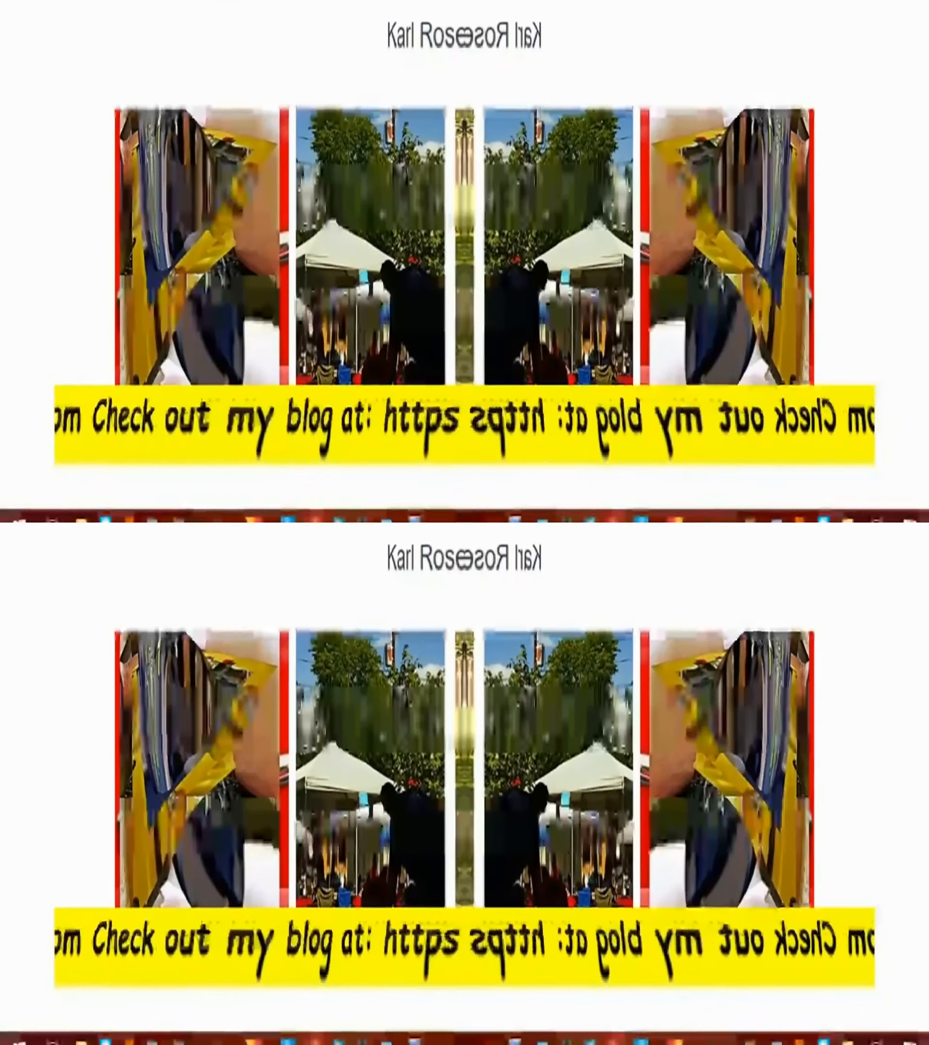
# Step: Scroll through the Architecture gallery and church-photo stickers and greeting cards toward the Wall Art row
pyautogui.scroll(-3)
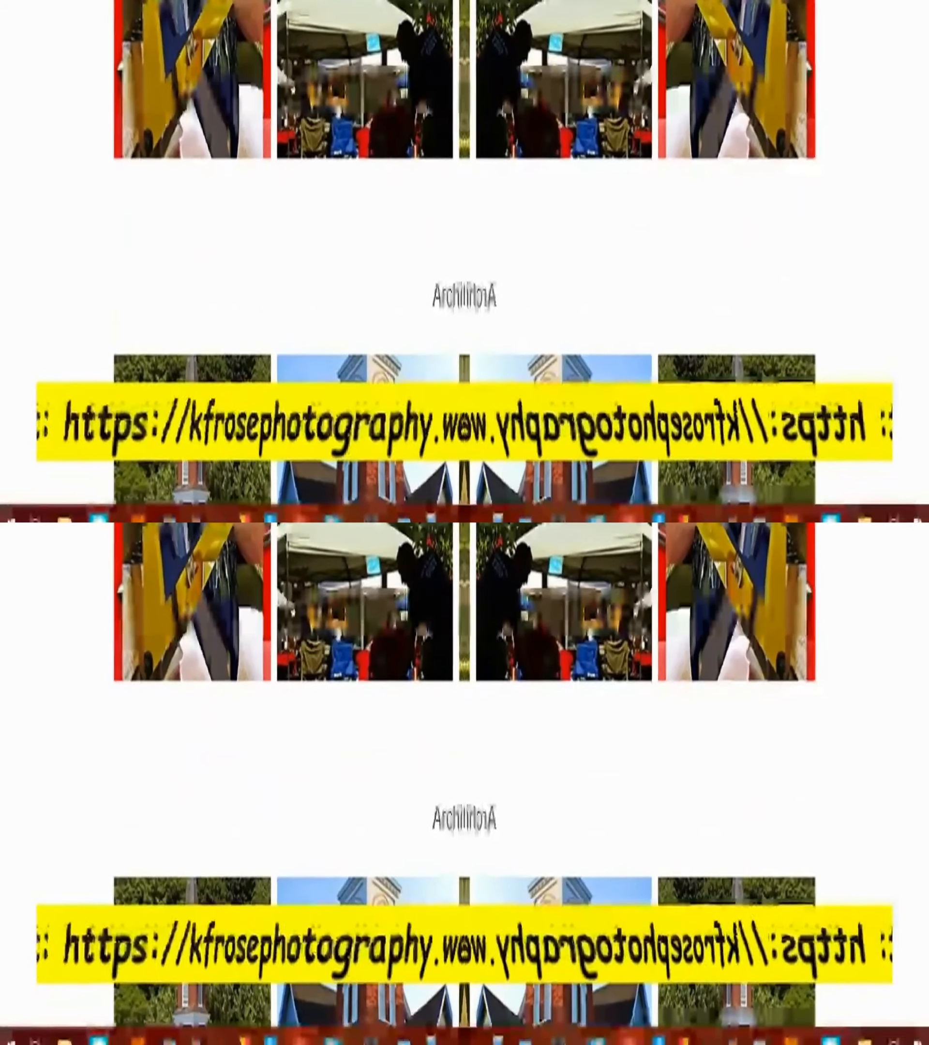
pyautogui.scroll(-3)
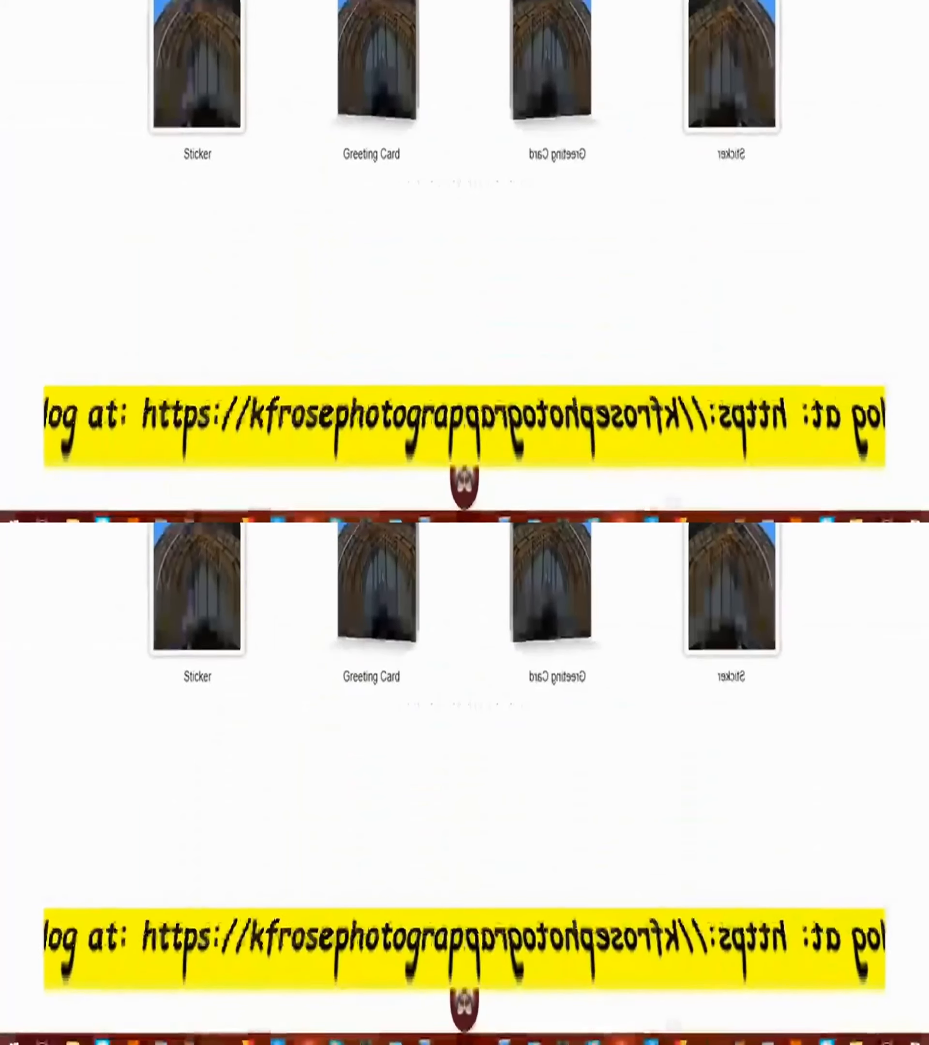
pyautogui.scroll(-3)
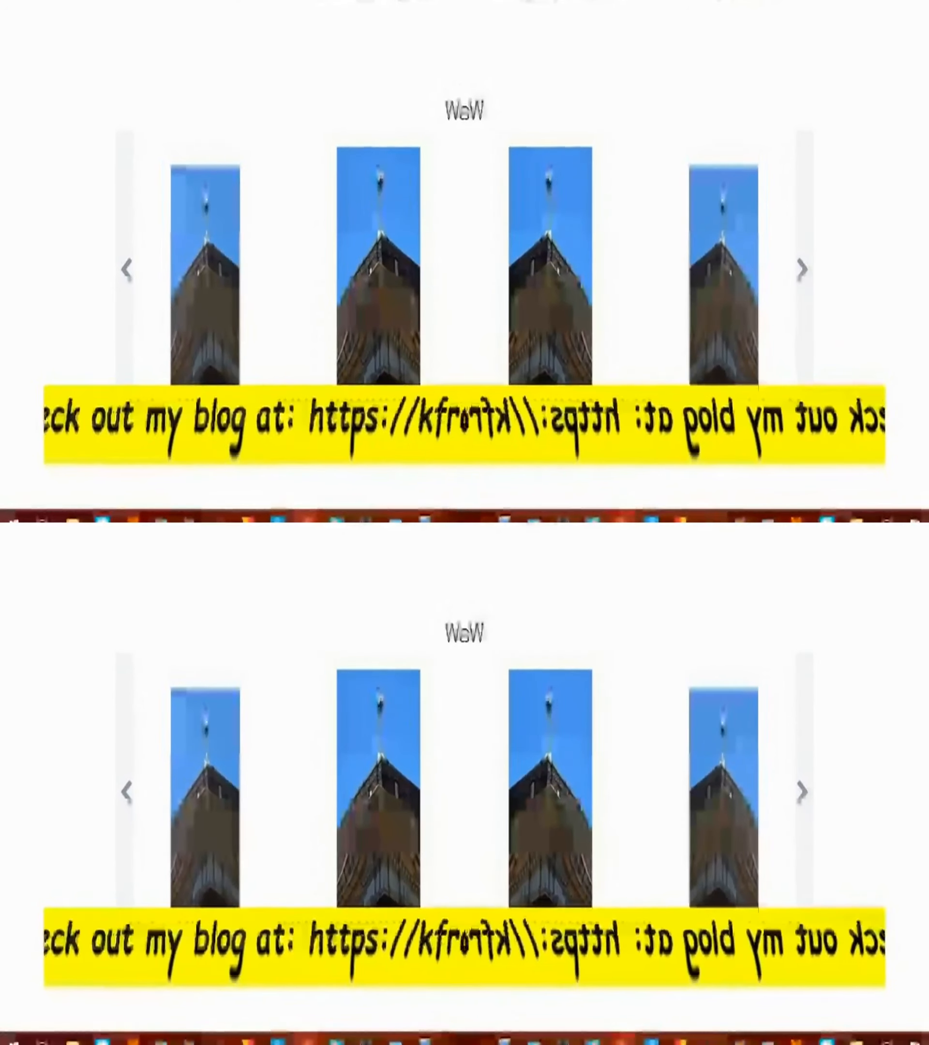
# Step: Scroll past the Cases row to the Graphic T-Shirt Dress apparel and artist profile header
pyautogui.scroll(-3)
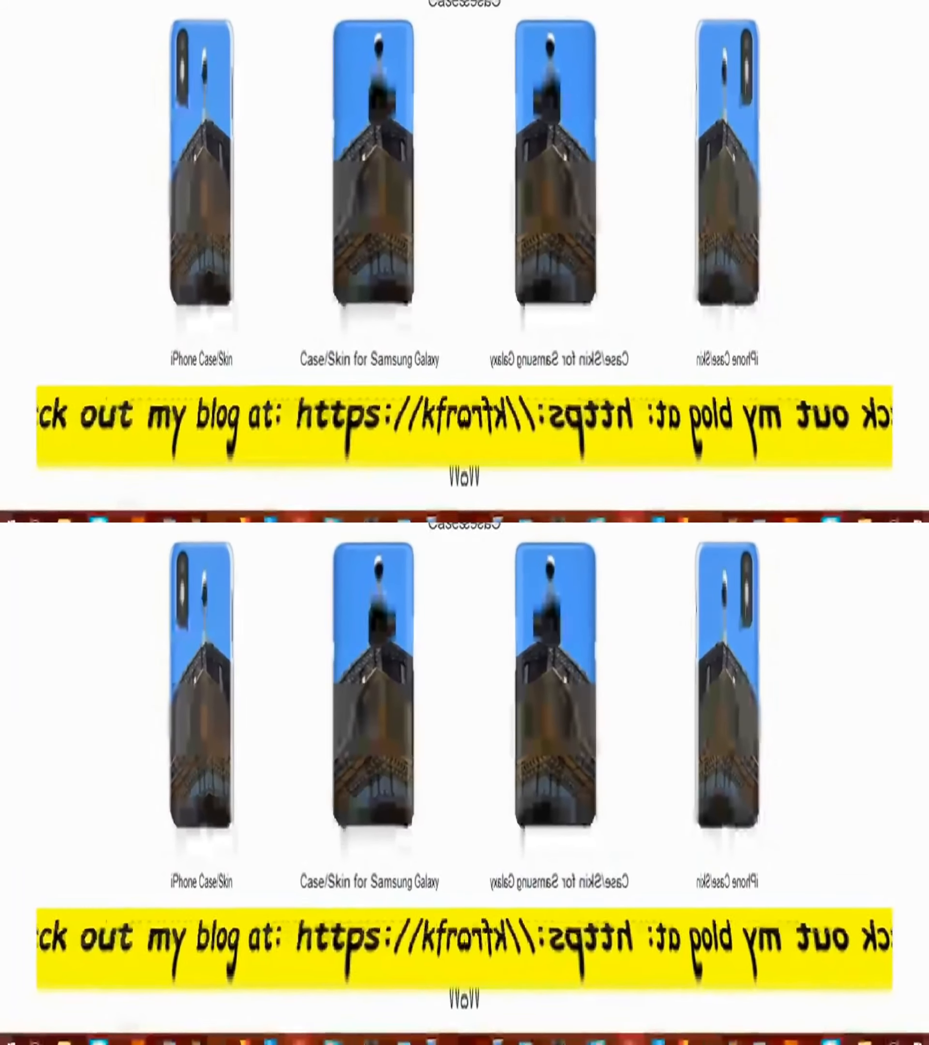
pyautogui.scroll(-3)
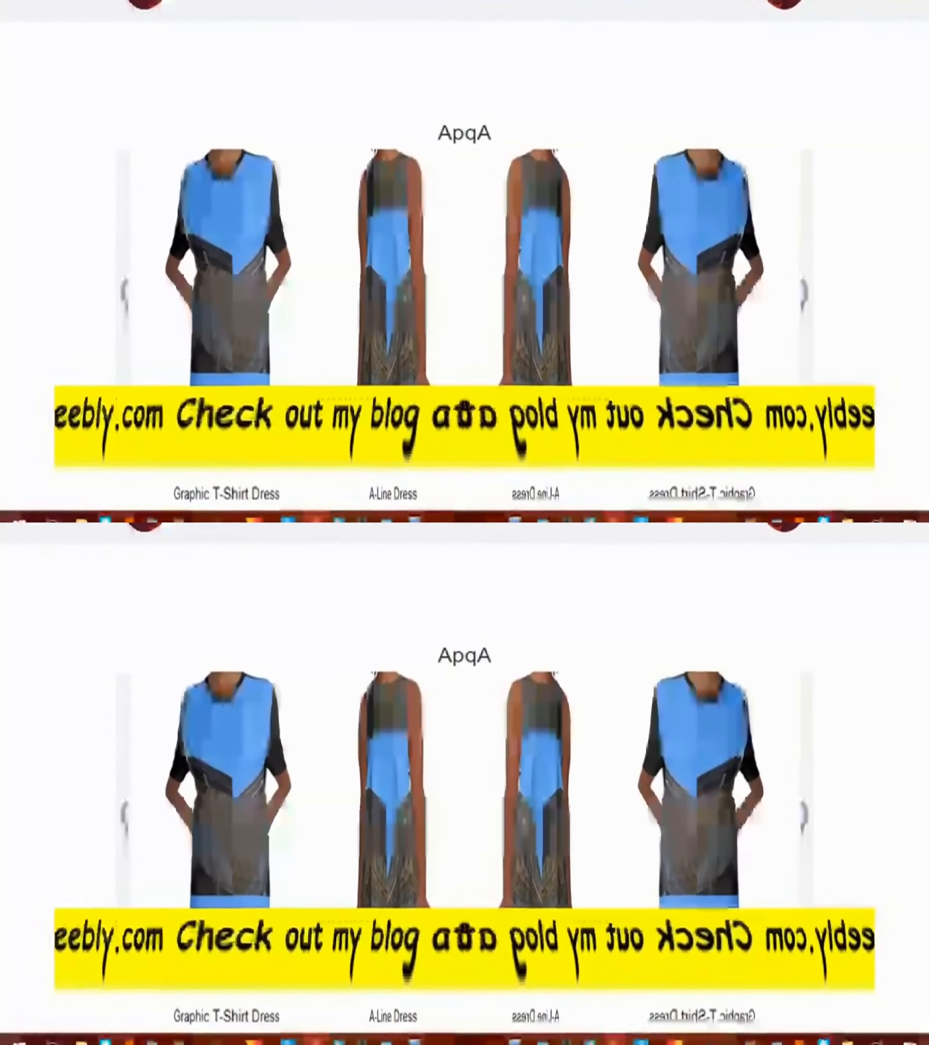
pyautogui.scroll(-3)
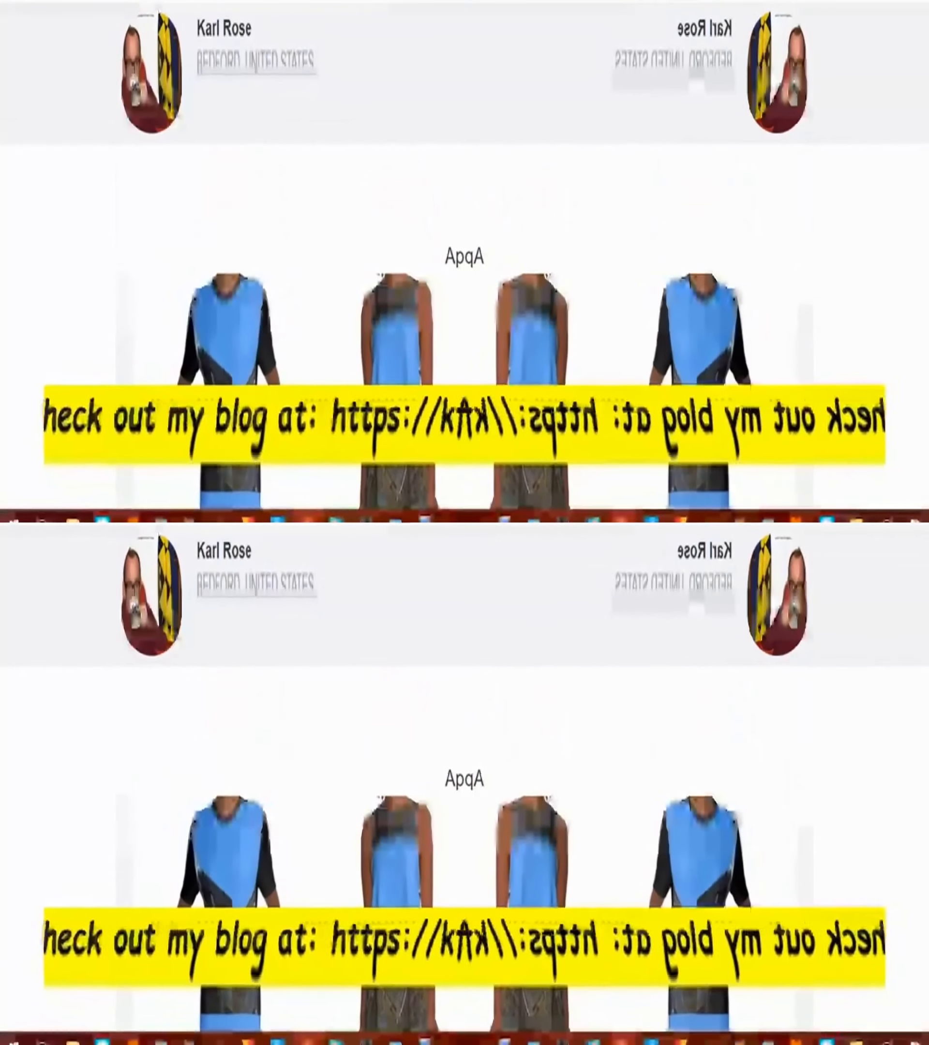